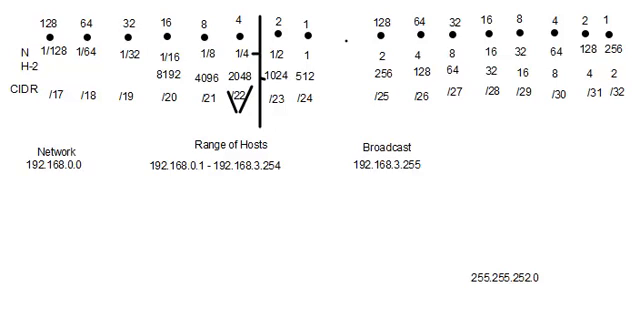
mouse_move(516, 56)
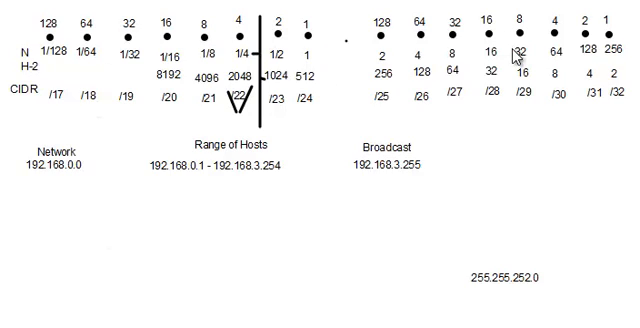
mouse_move(84, 48)
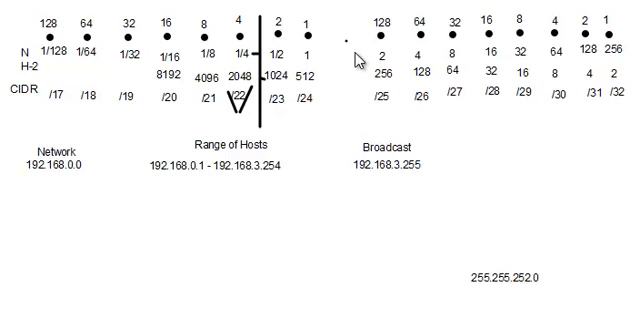
mouse_move(410, 44)
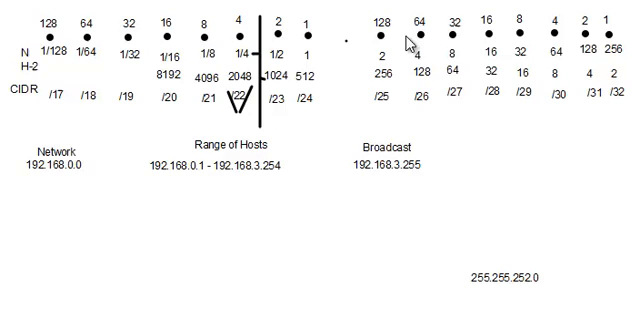
mouse_move(424, 20)
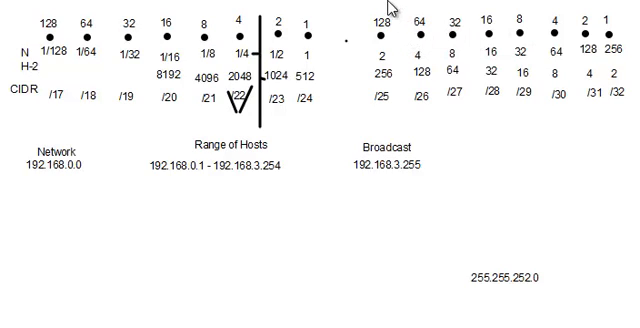
mouse_move(410, 76)
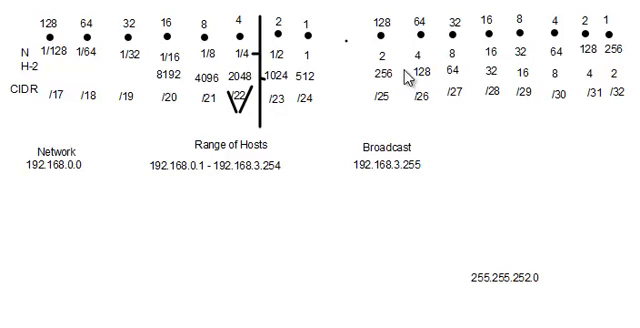
mouse_move(408, 36)
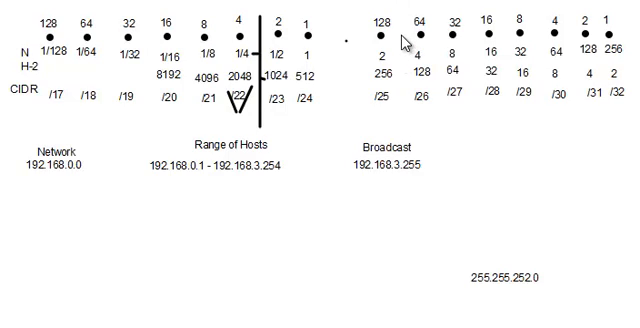
mouse_move(408, 20)
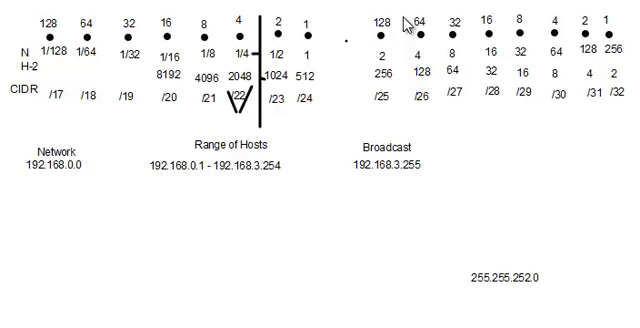
mouse_move(452, 72)
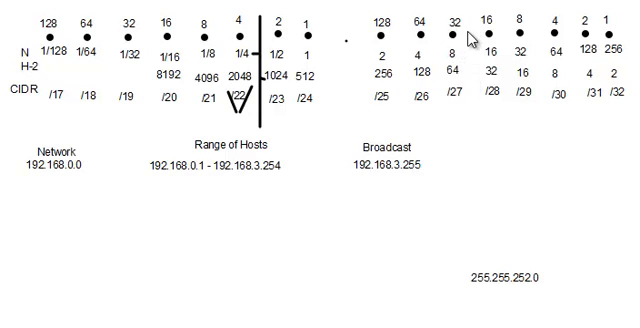
mouse_move(496, 74)
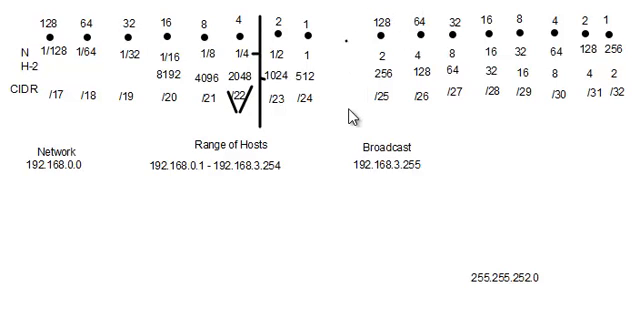
mouse_move(360, 18)
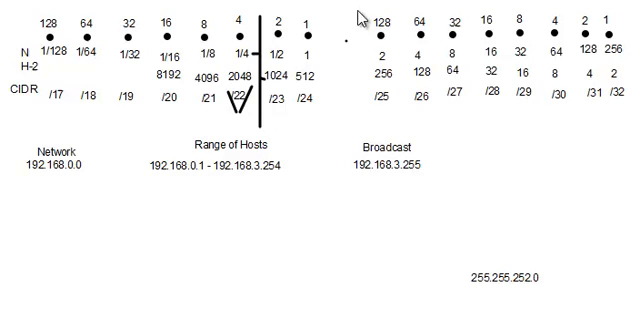
mouse_move(352, 108)
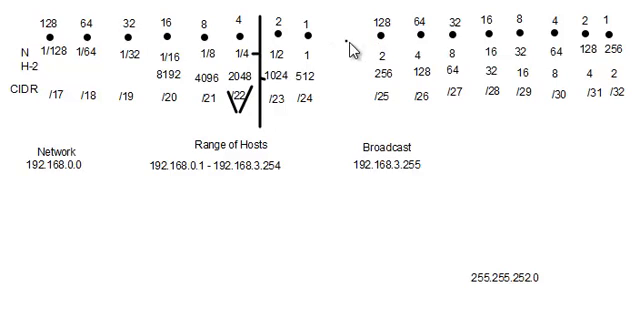
mouse_move(288, 56)
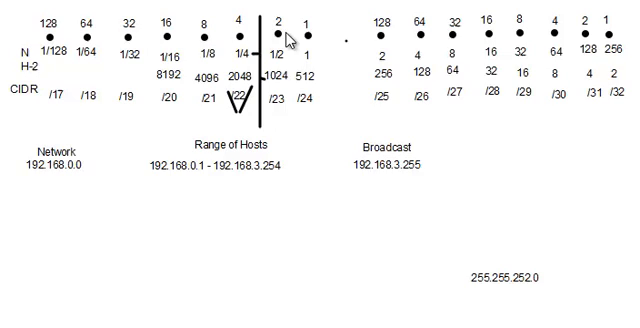
mouse_move(392, 12)
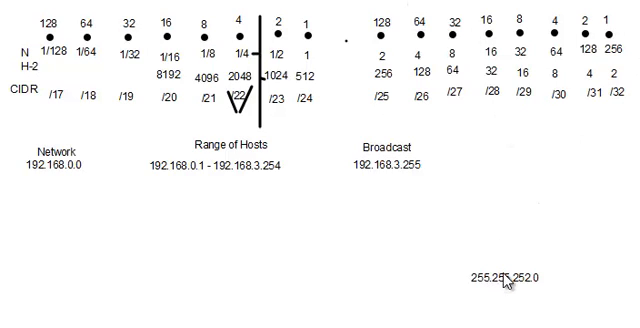
mouse_move(384, 140)
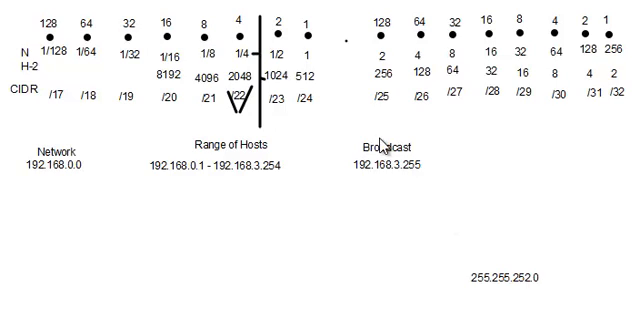
mouse_move(444, 20)
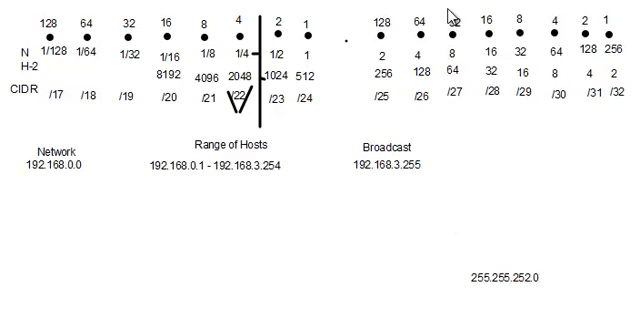
mouse_move(432, 24)
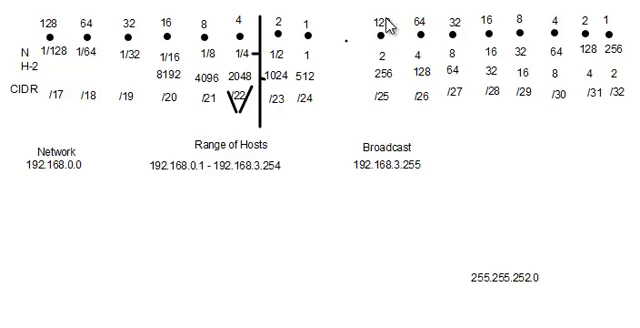
mouse_move(368, 20)
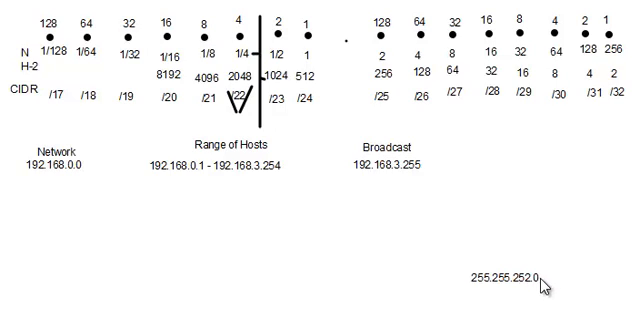
mouse_move(480, 130)
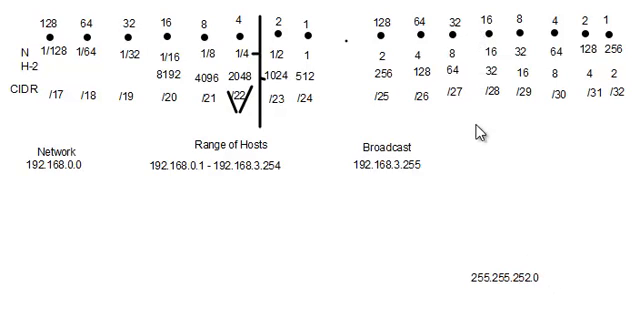
mouse_move(464, 60)
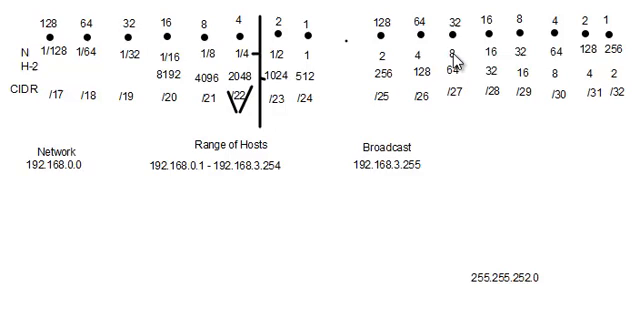
mouse_move(476, 96)
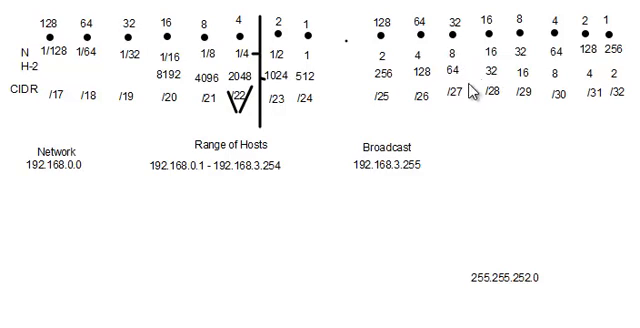
mouse_move(460, 98)
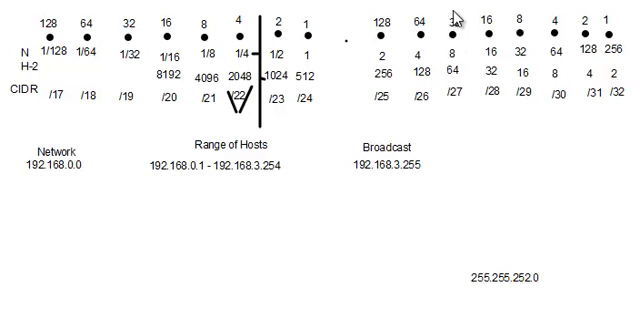
mouse_move(440, 144)
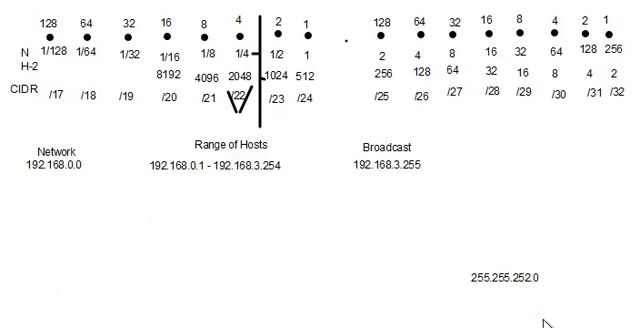
mouse_move(396, 58)
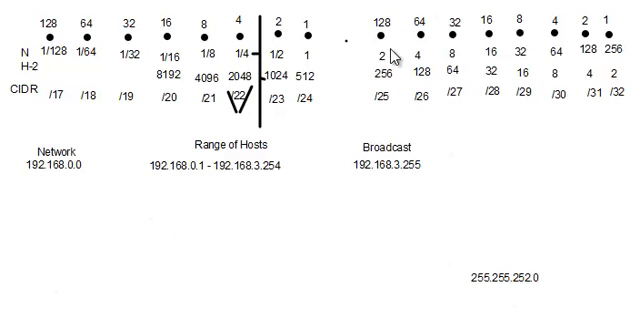
mouse_move(544, 172)
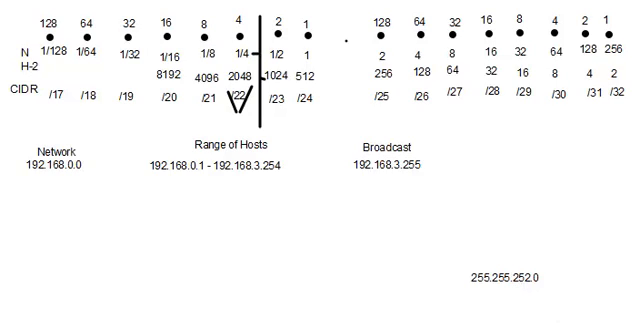
mouse_move(346, 40)
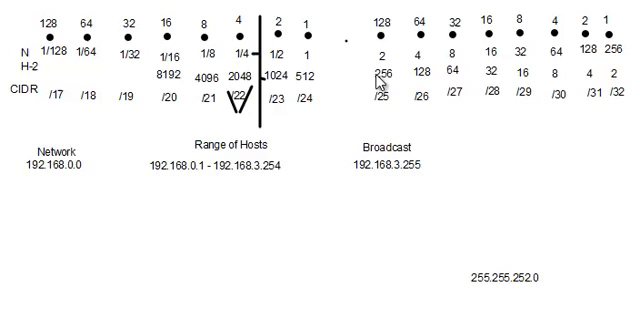
mouse_move(260, 48)
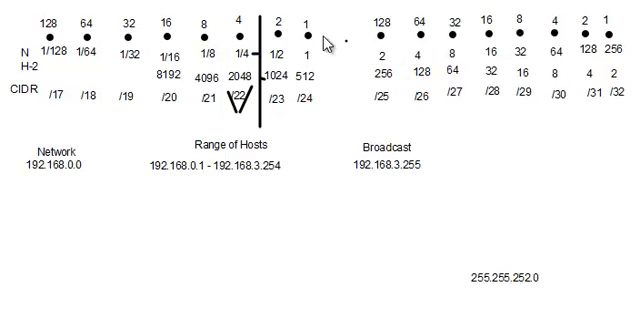
mouse_move(398, 56)
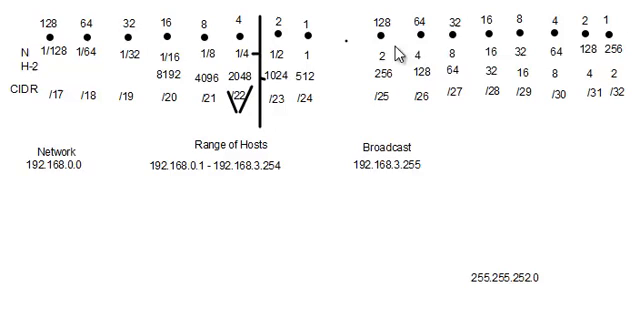
mouse_move(398, 60)
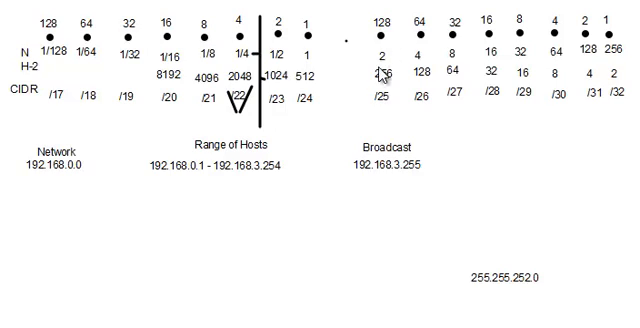
mouse_move(388, 48)
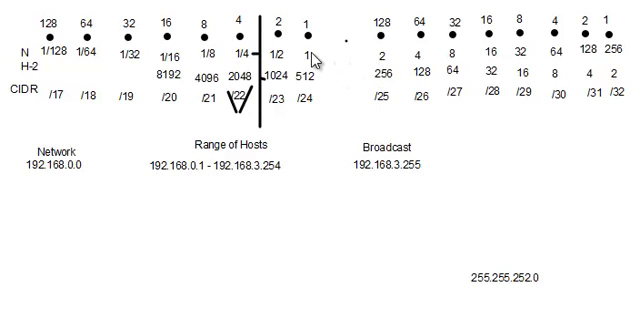
mouse_move(280, 56)
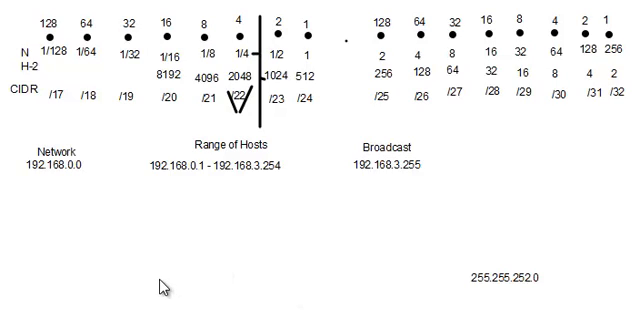
mouse_move(288, 80)
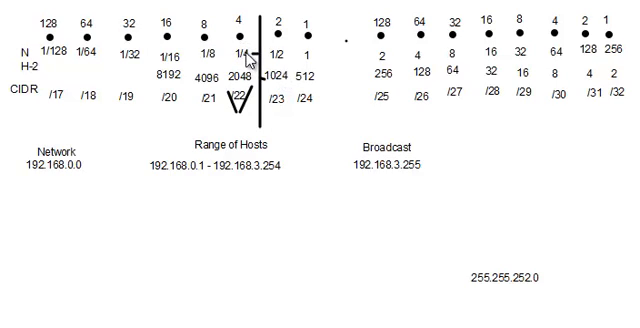
mouse_move(248, 56)
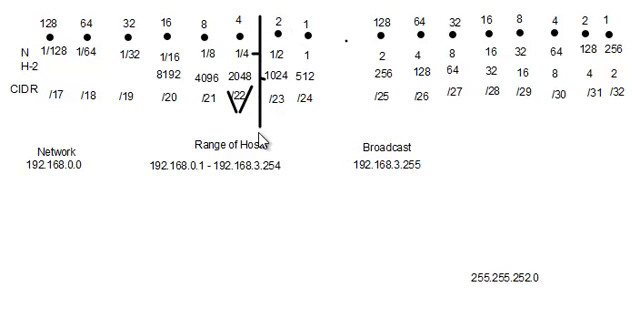
mouse_move(78, 172)
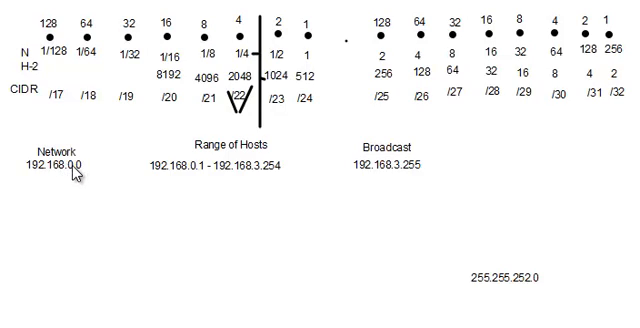
mouse_move(176, 140)
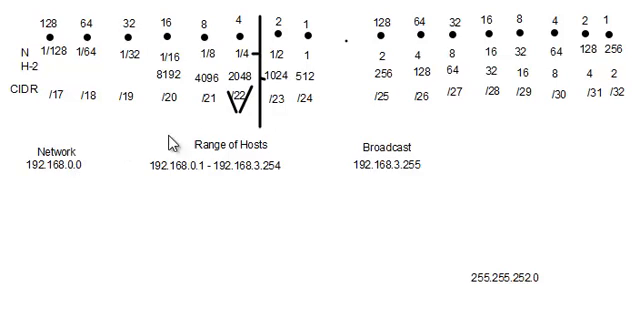
mouse_move(420, 168)
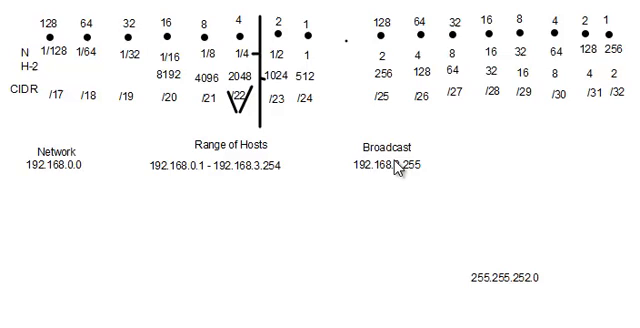
mouse_move(204, 148)
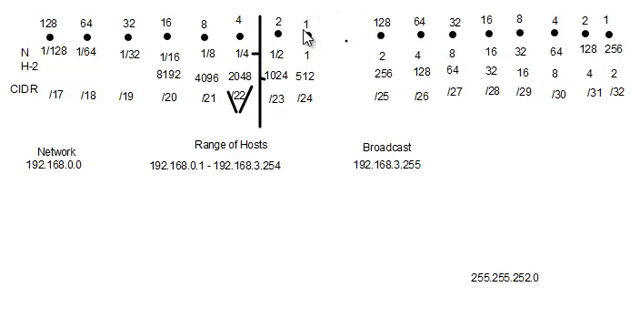
mouse_move(344, 28)
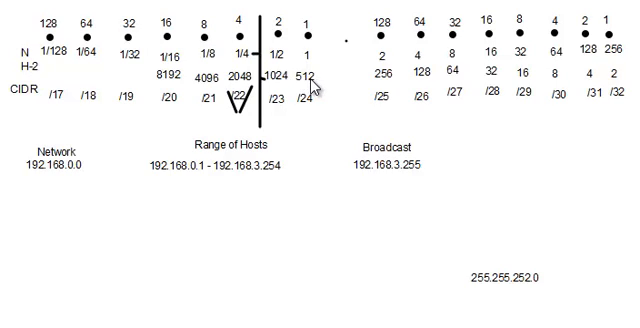
mouse_move(384, 78)
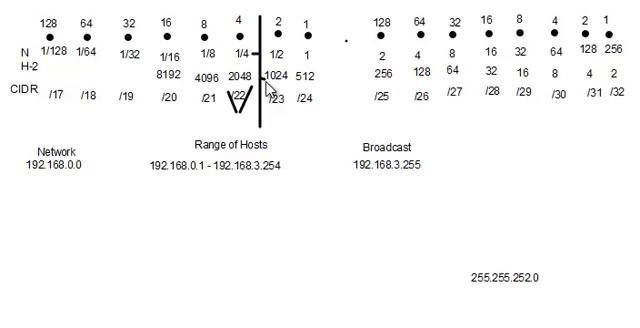
mouse_move(262, 88)
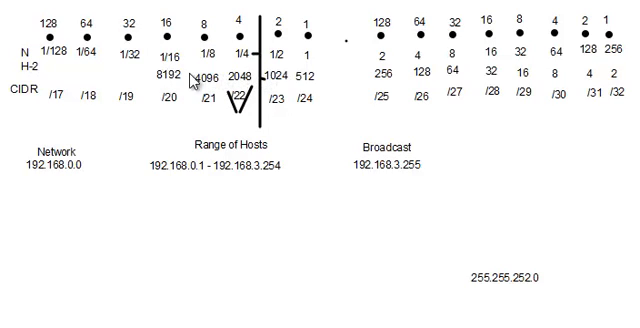
mouse_move(390, 72)
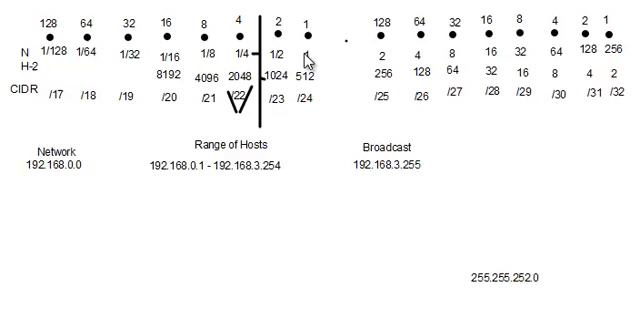
mouse_move(298, 98)
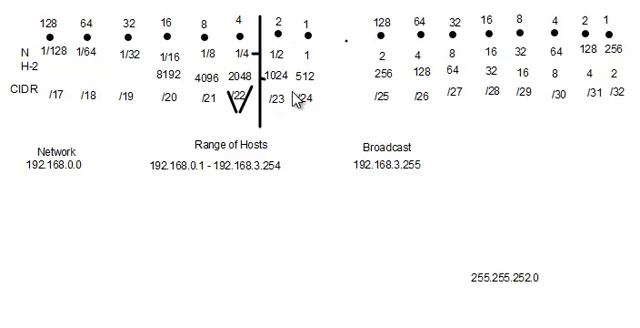
mouse_move(300, 90)
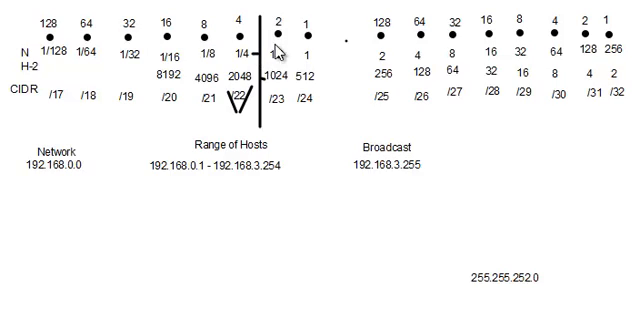
mouse_move(284, 52)
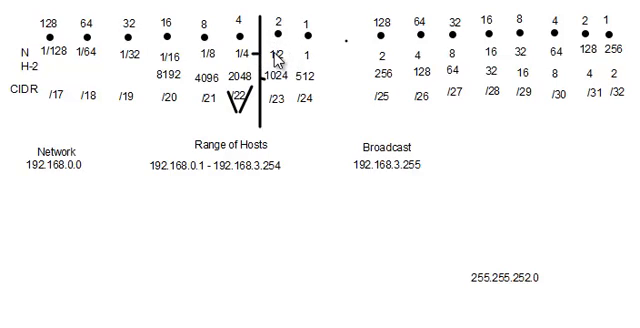
mouse_move(250, 58)
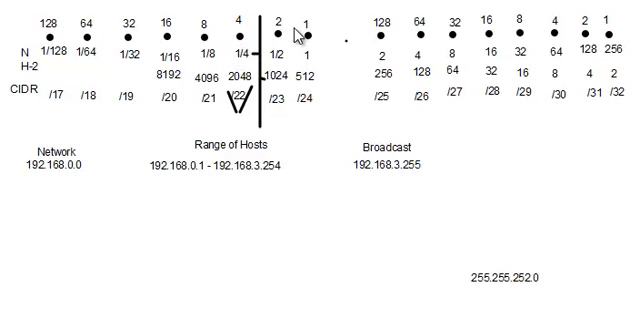
mouse_move(292, 172)
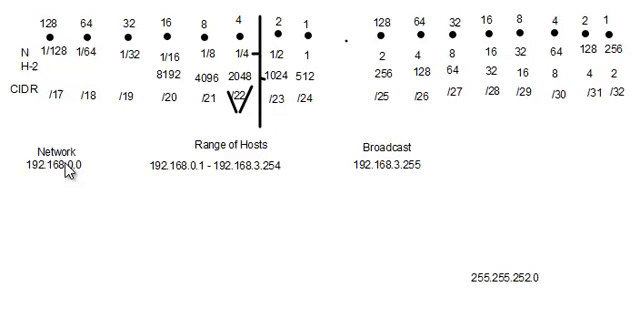
mouse_move(236, 168)
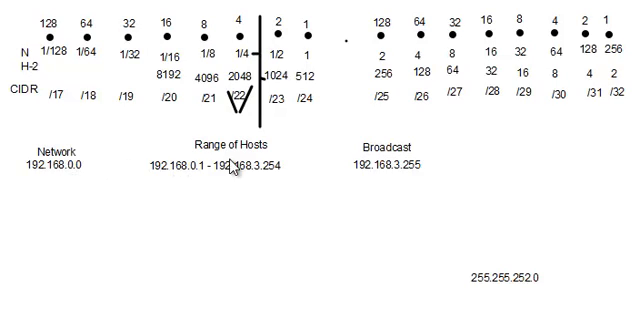
mouse_move(402, 176)
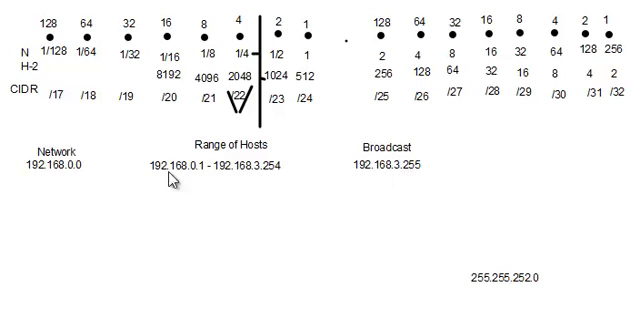
mouse_move(72, 172)
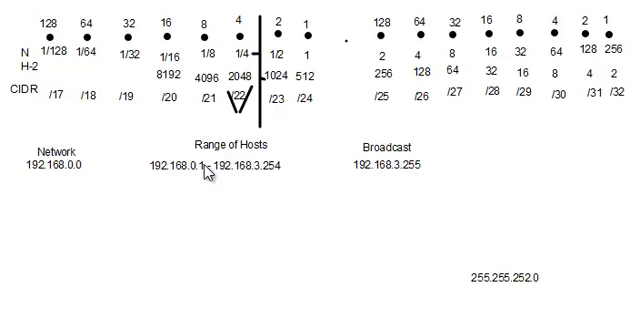
mouse_move(416, 166)
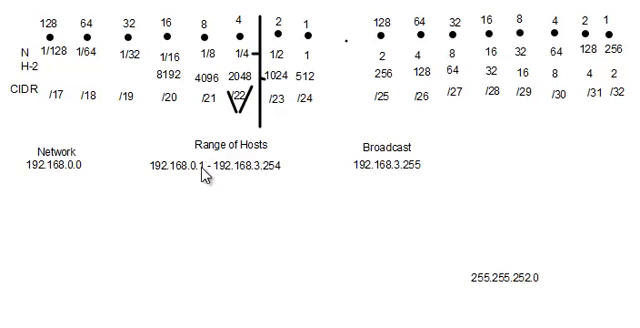
mouse_move(196, 190)
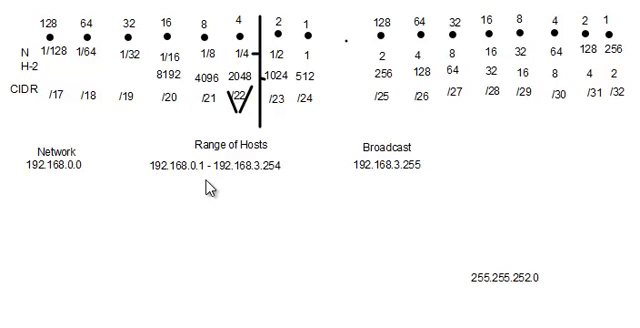
mouse_move(194, 204)
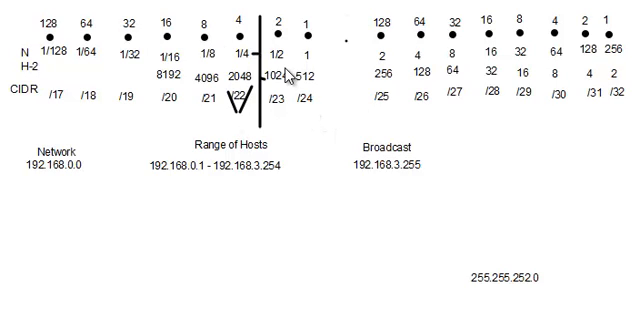
mouse_move(104, 220)
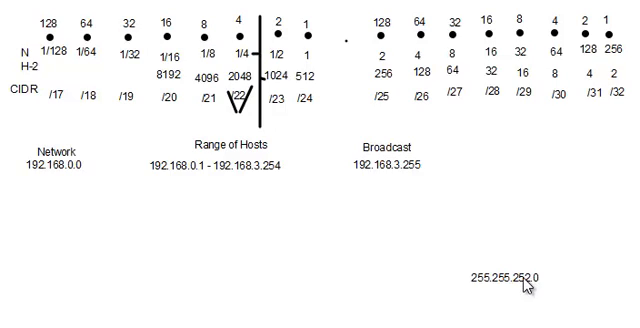
mouse_move(524, 288)
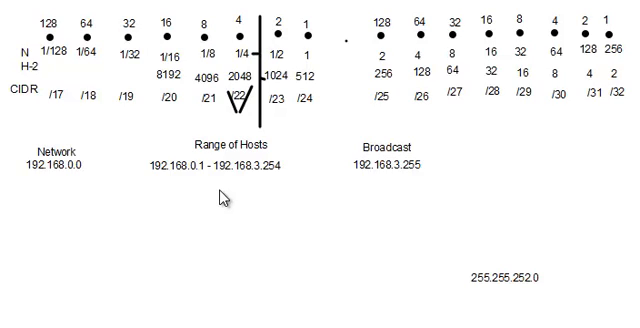
mouse_move(88, 14)
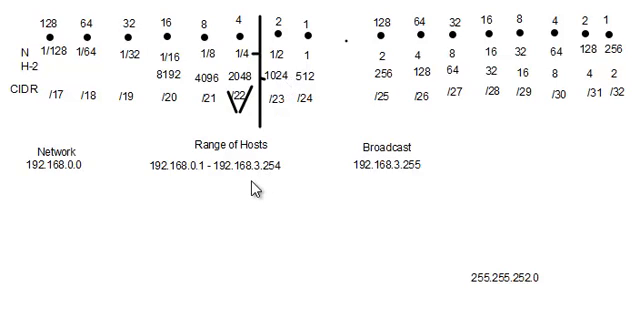
mouse_move(404, 140)
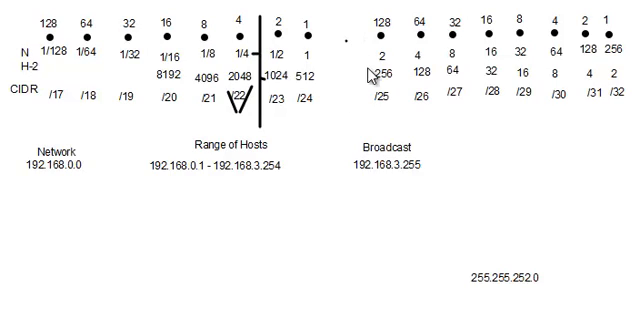
mouse_move(290, 78)
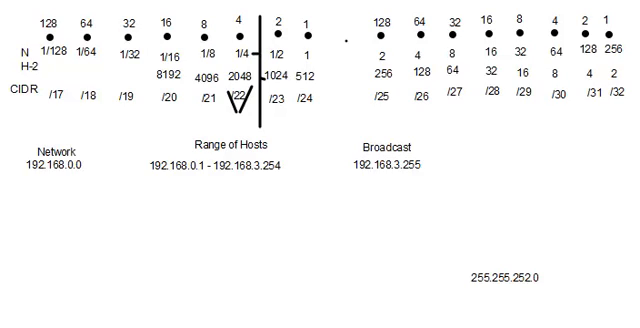
mouse_move(392, 116)
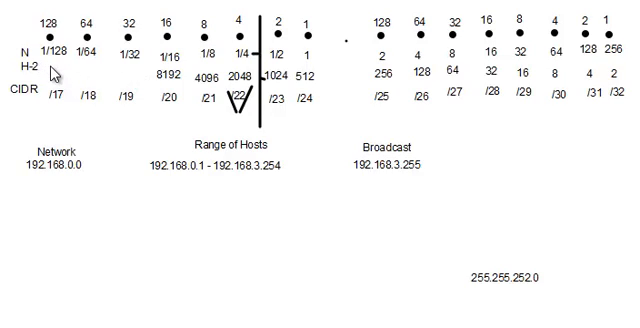
mouse_move(292, 110)
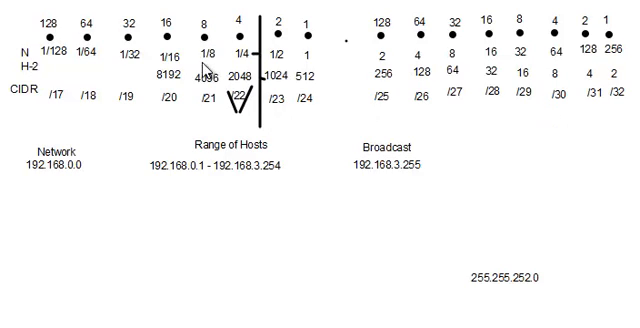
mouse_move(258, 50)
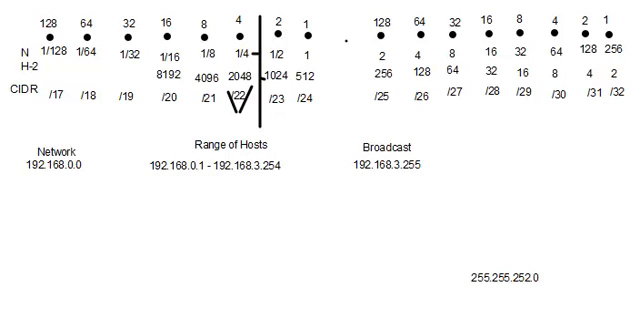
mouse_move(220, 12)
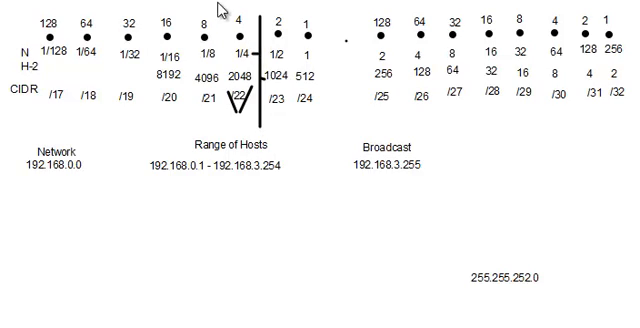
mouse_move(224, 104)
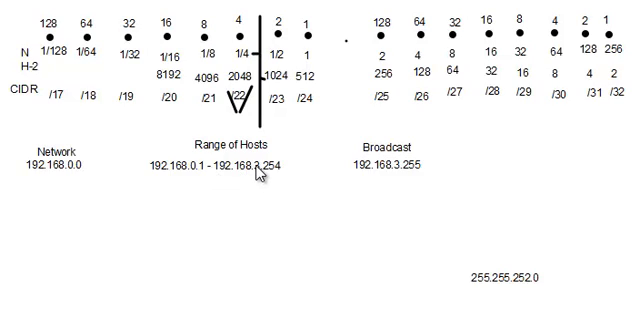
mouse_move(404, 178)
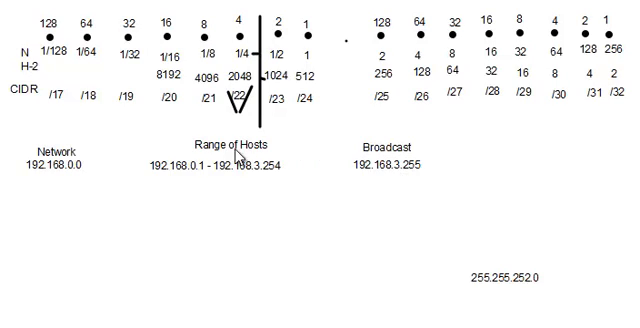
mouse_move(230, 24)
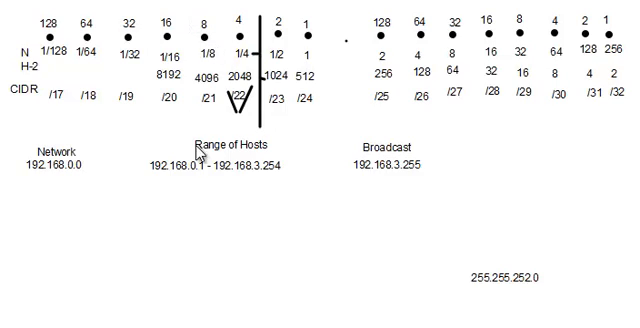
mouse_move(194, 26)
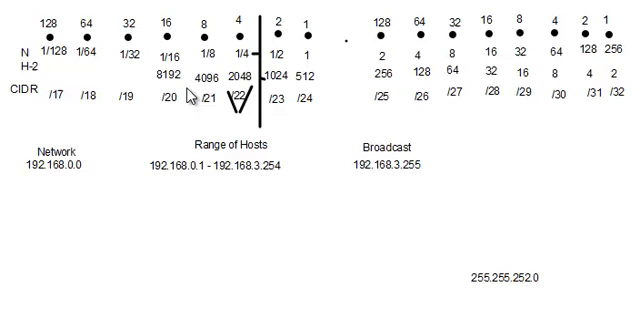
mouse_move(196, 30)
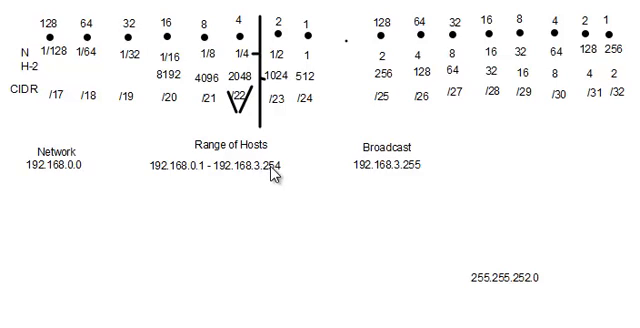
mouse_move(404, 176)
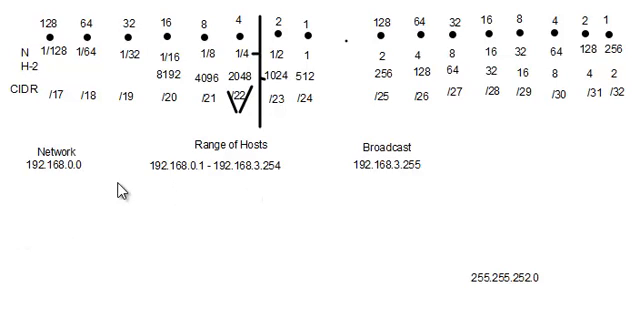
mouse_move(404, 266)
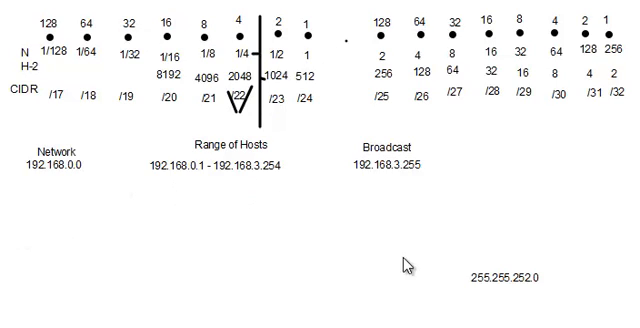
mouse_move(390, 222)
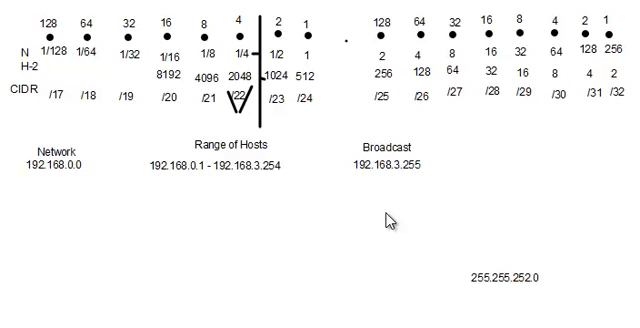
mouse_move(628, 152)
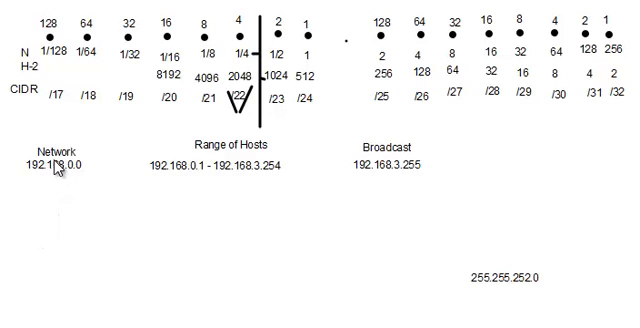
mouse_move(262, 182)
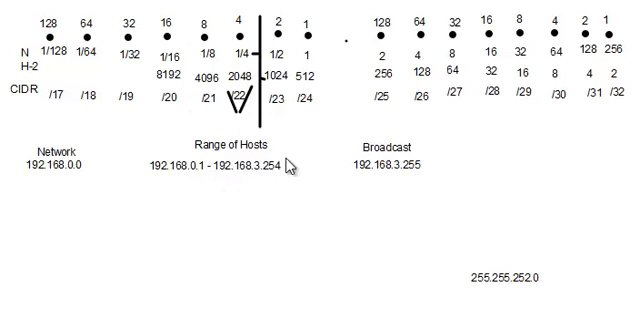
mouse_move(324, 136)
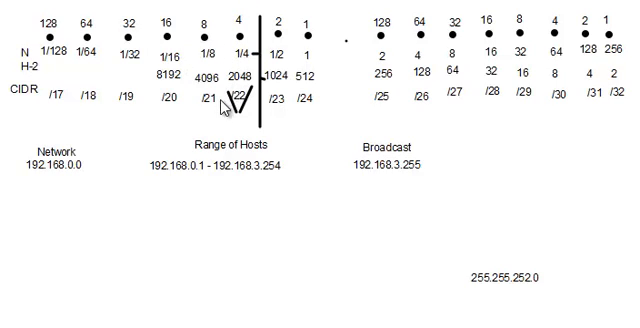
mouse_move(210, 104)
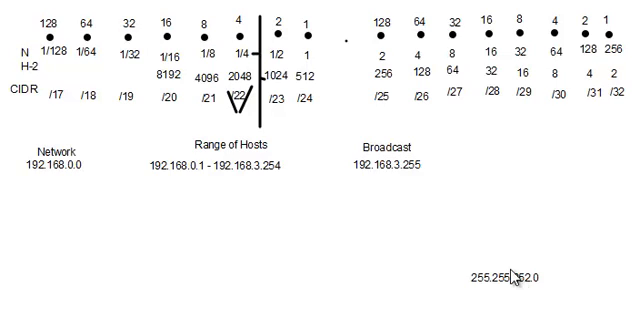
mouse_move(176, 42)
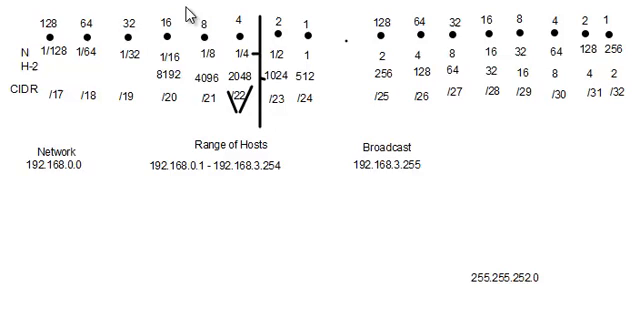
mouse_move(192, 126)
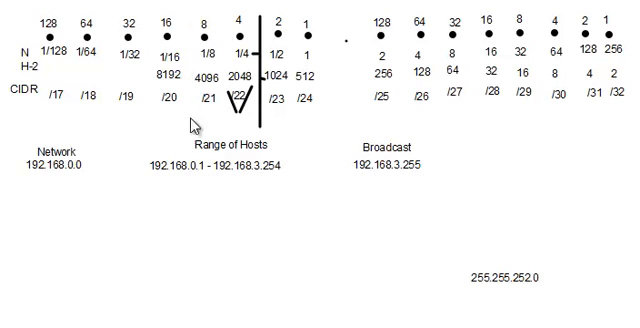
mouse_move(520, 290)
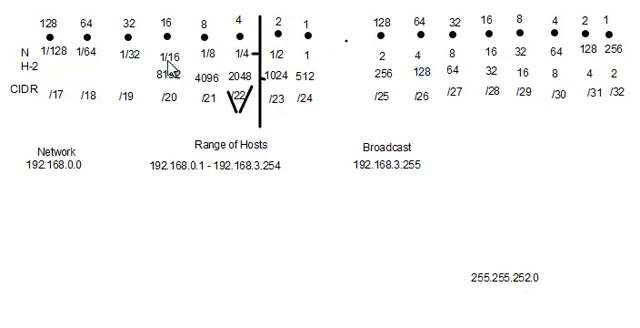
mouse_move(168, 46)
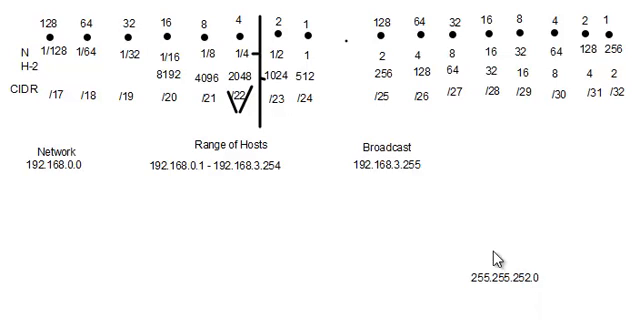
mouse_move(150, 82)
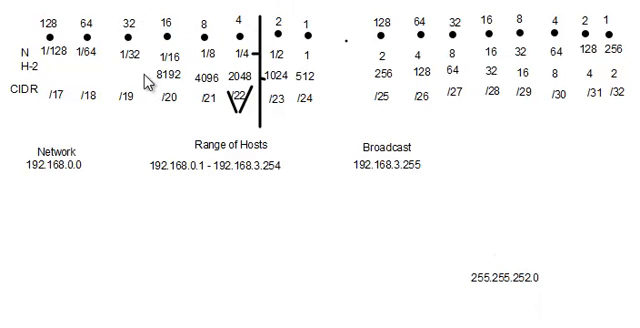
mouse_move(180, 18)
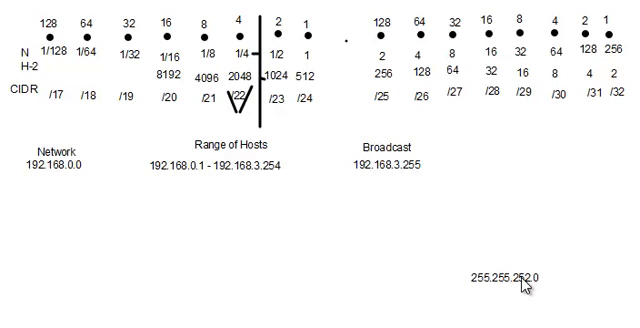
mouse_move(408, 282)
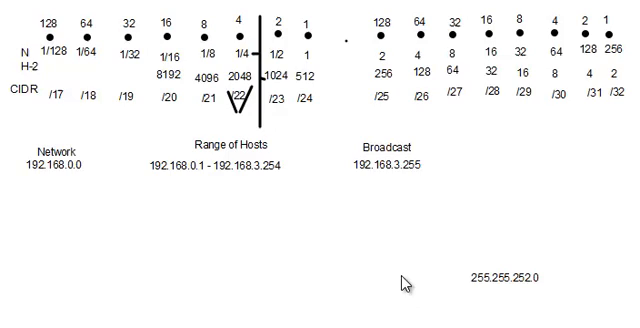
mouse_move(388, 212)
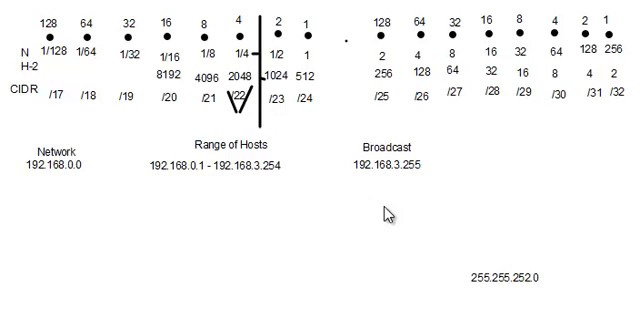
mouse_move(444, 260)
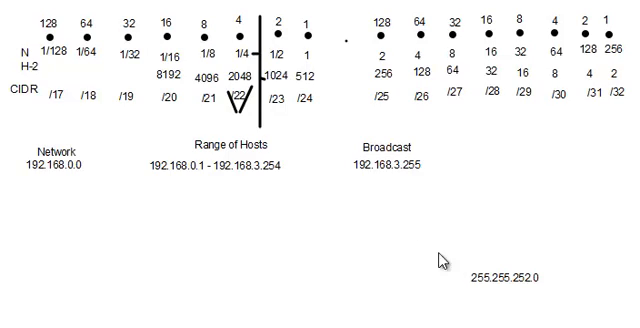